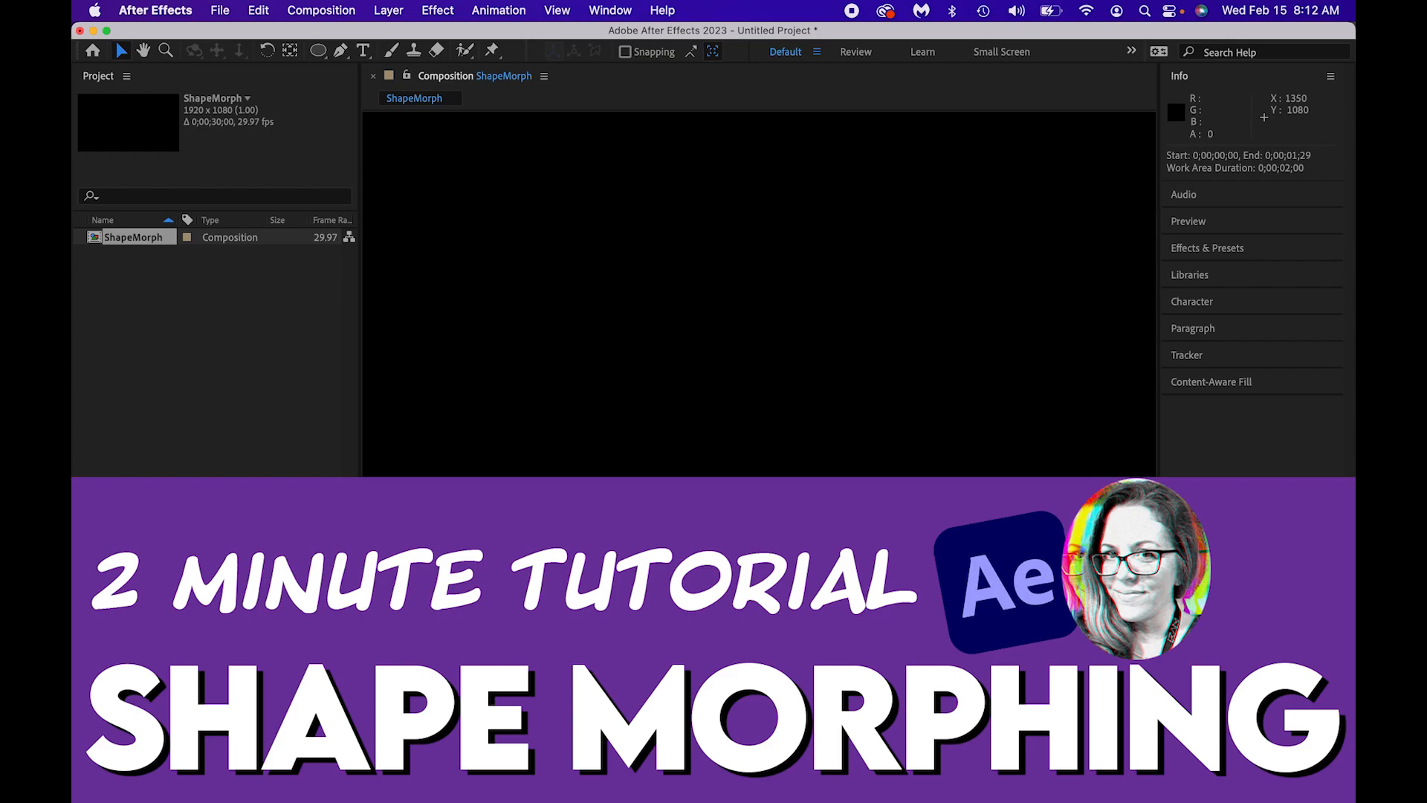
mouse_move(729, 279)
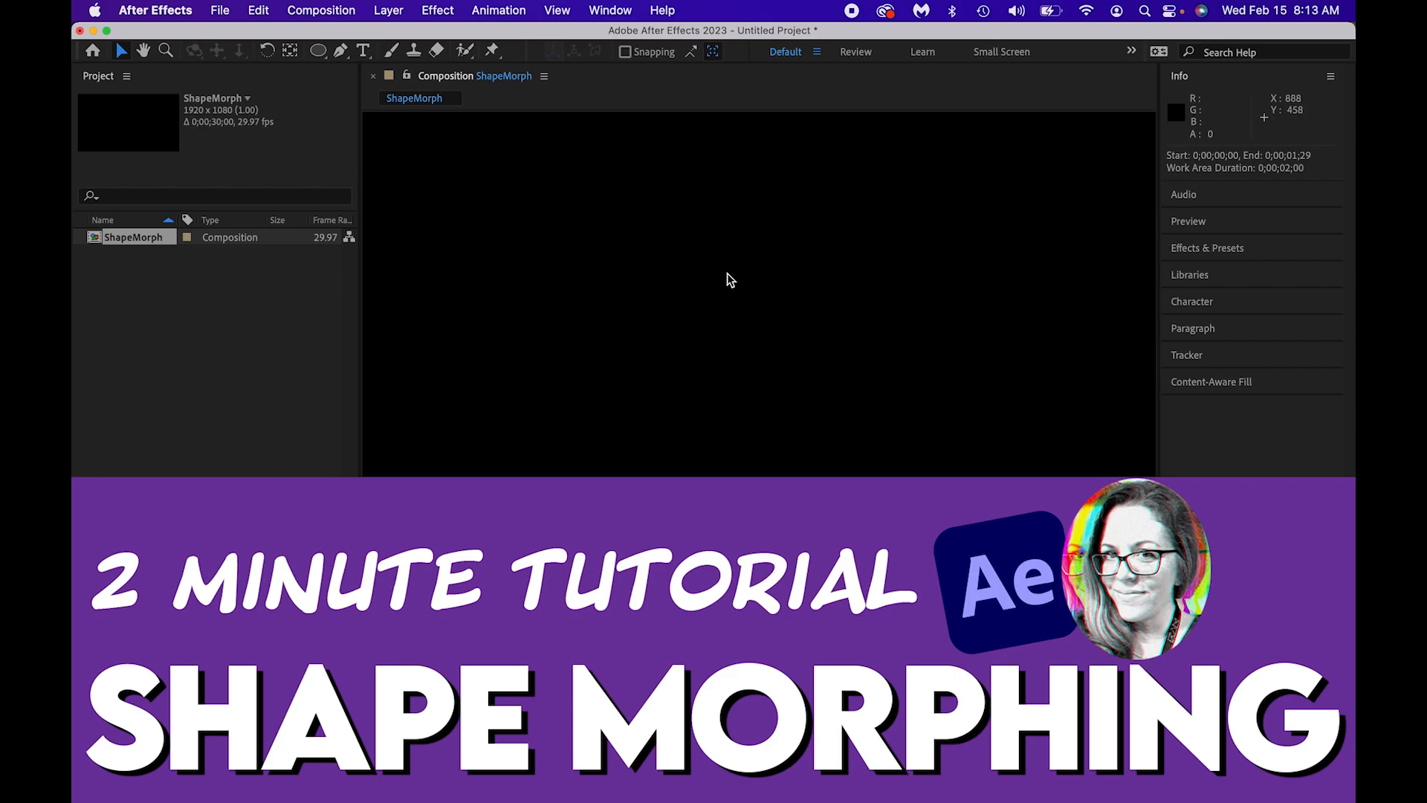
mouse_move(738, 277)
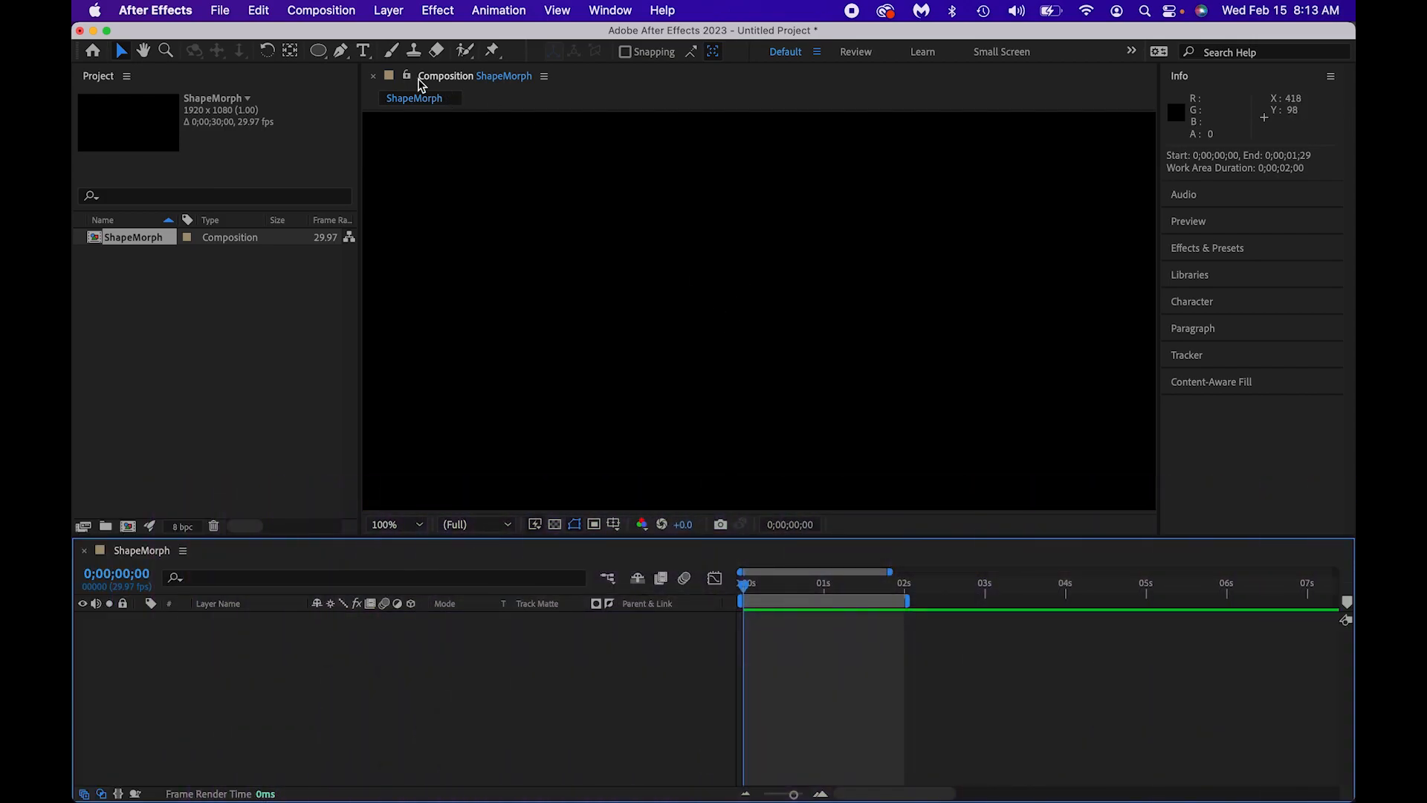
Draw a red-filled Ellipse 1 circle with a thin stroke, centred in ShapeMorph.
left_click(317, 51)
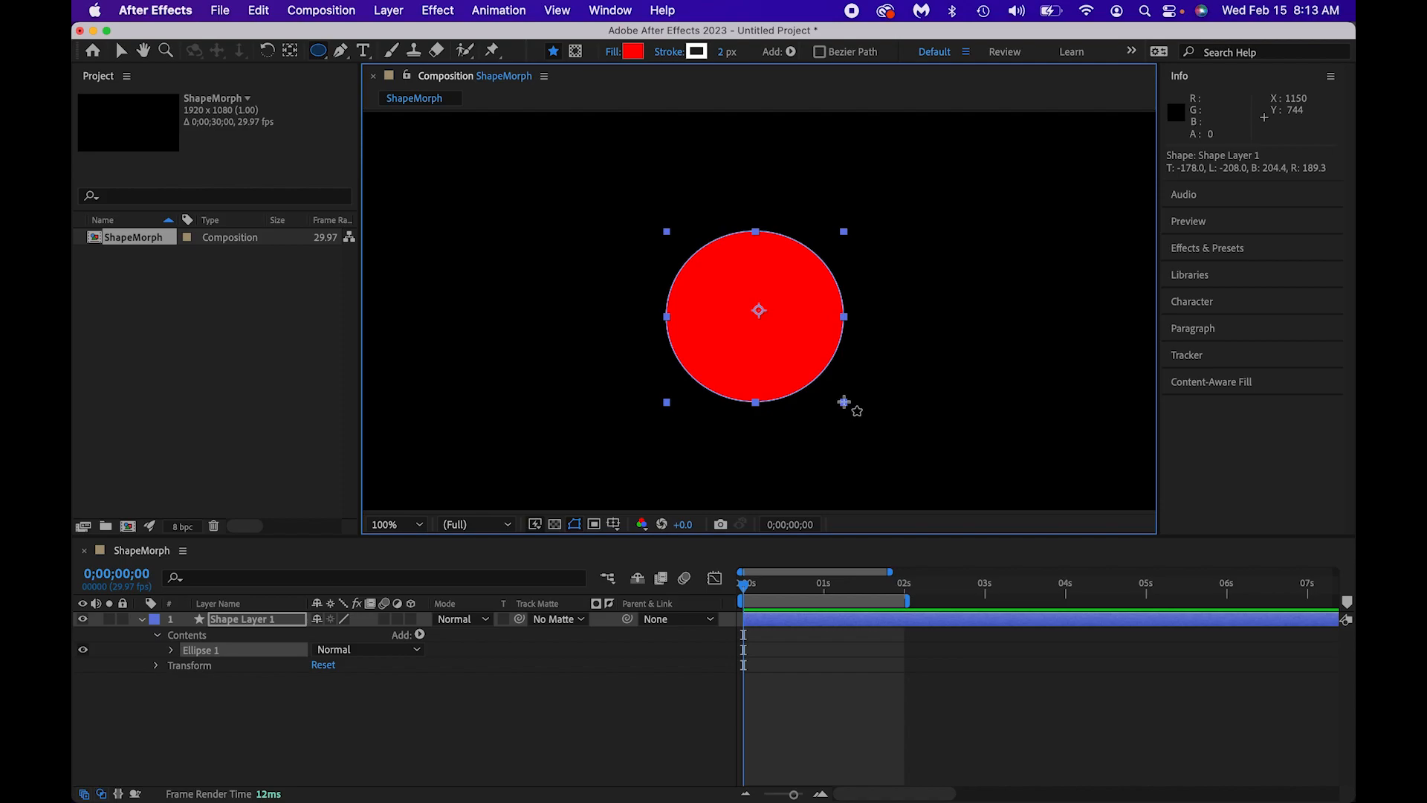
mouse_move(817, 360)
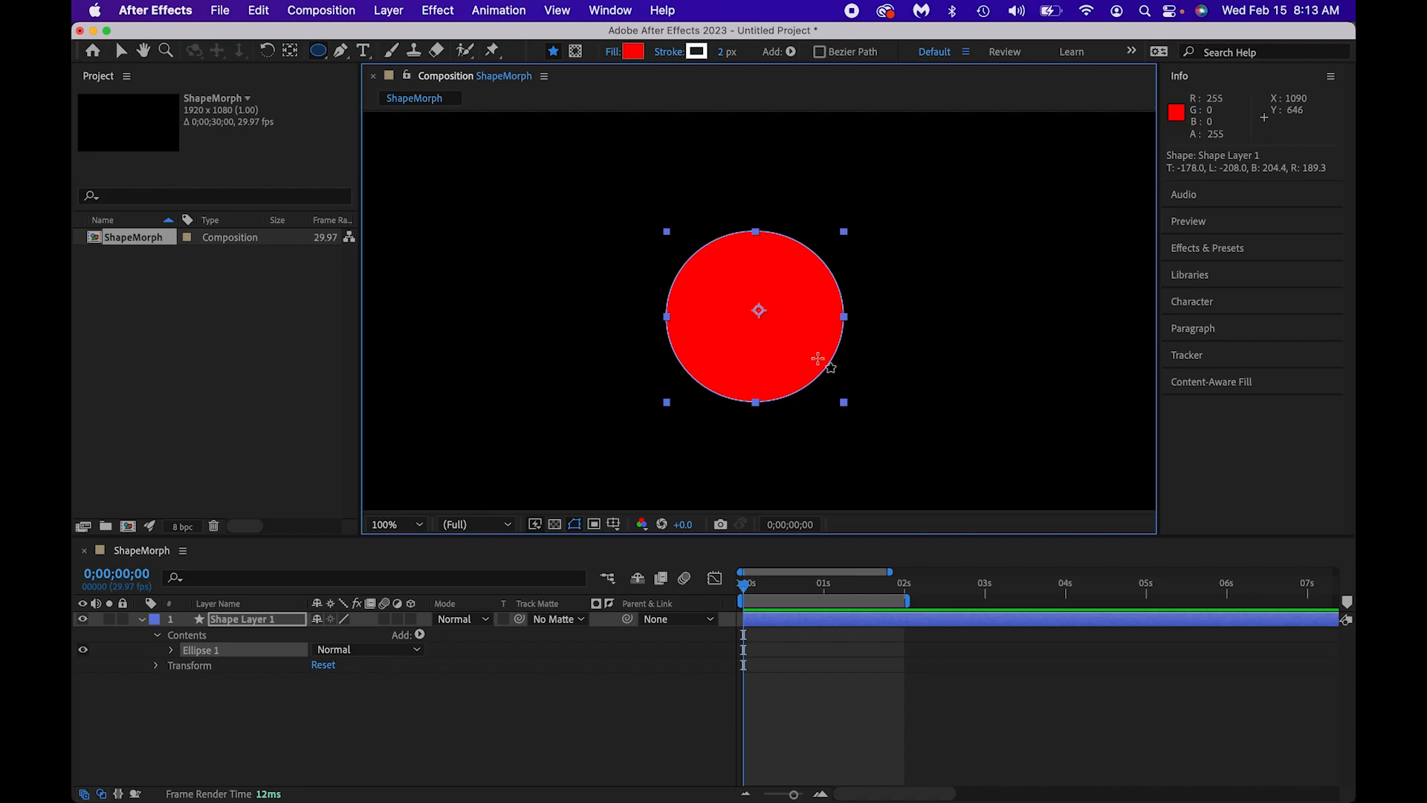
mouse_move(319, 80)
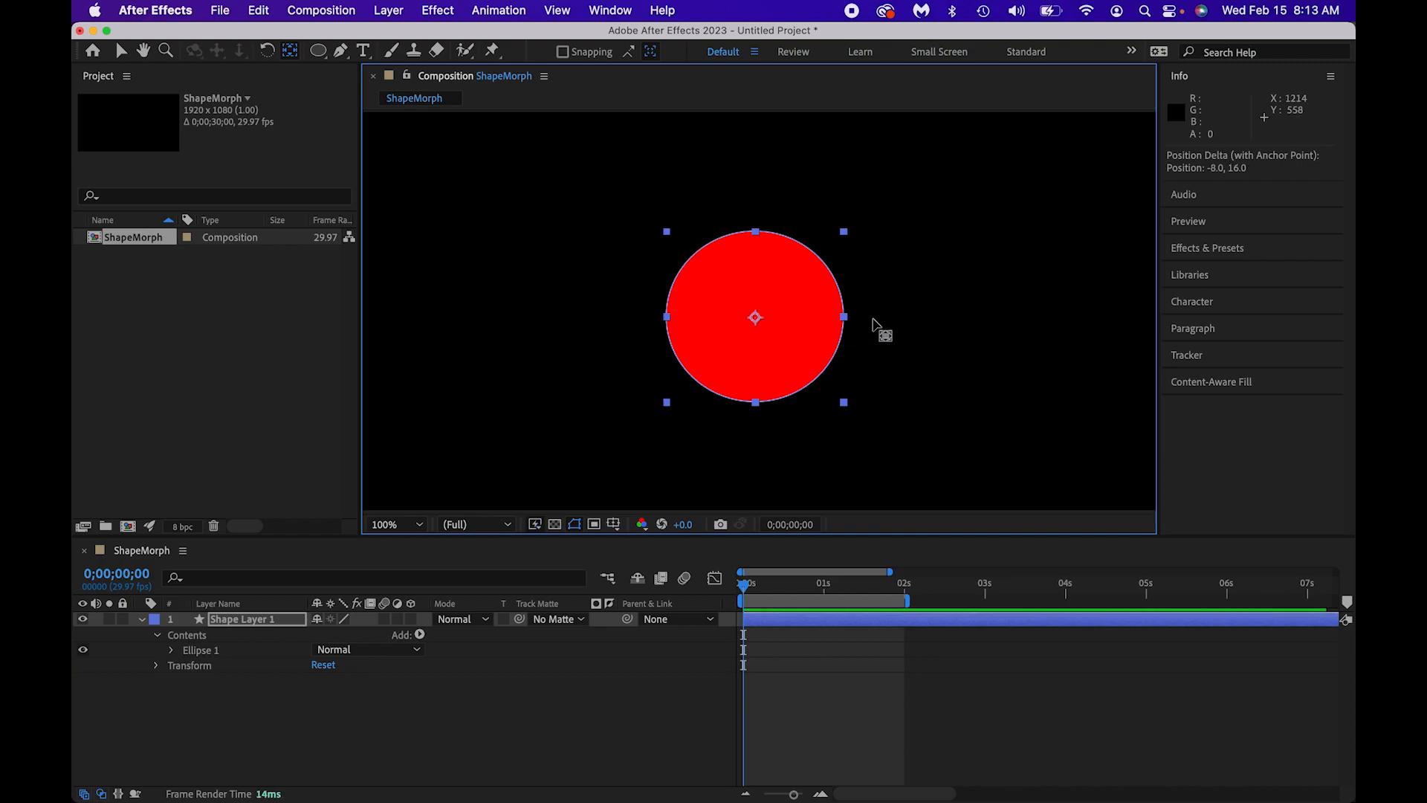
mouse_move(867, 324)
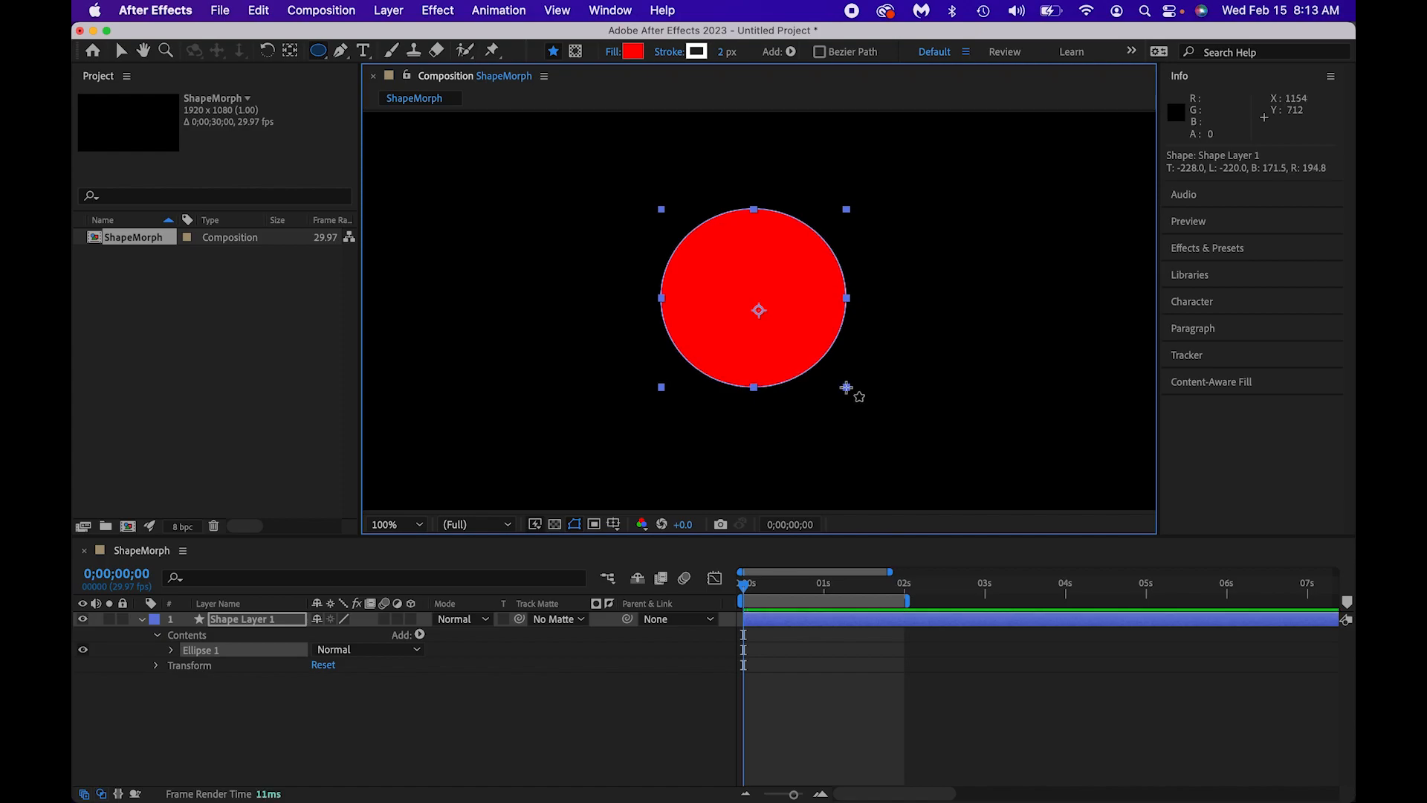
Rename Shape Layer 1, which holds the circle, to 'circle'.
double_click(256, 619)
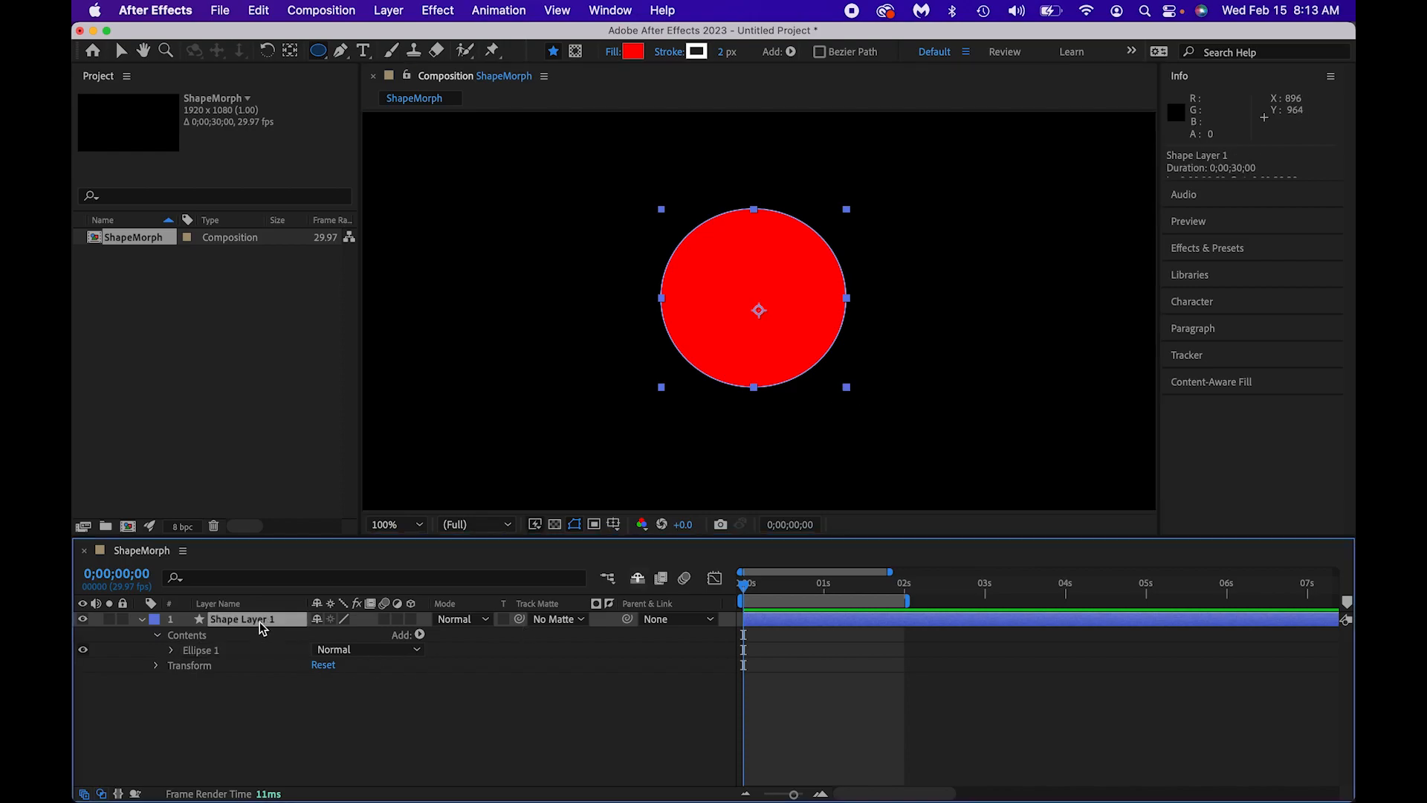
left_click(289, 51)
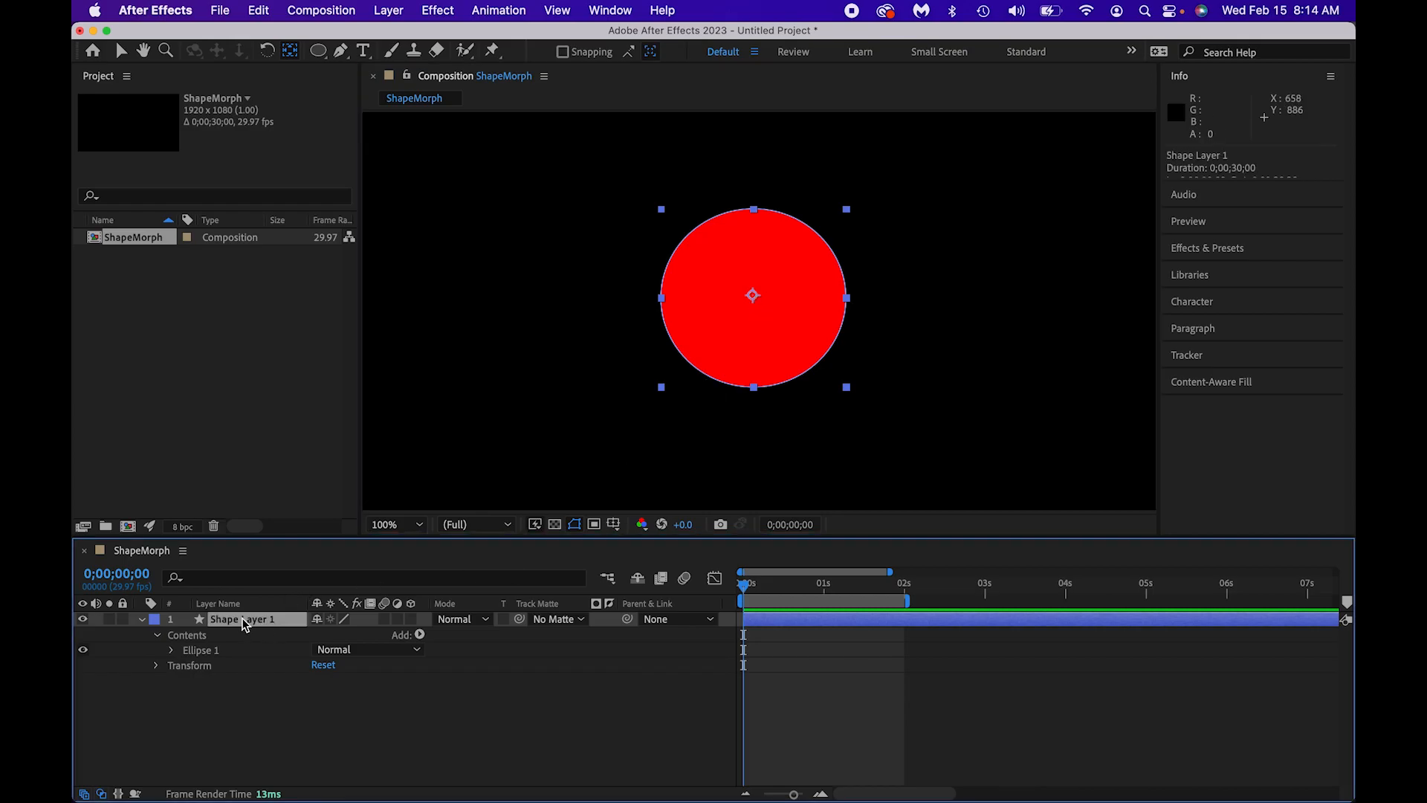
right_click(243, 619)
type("circle")
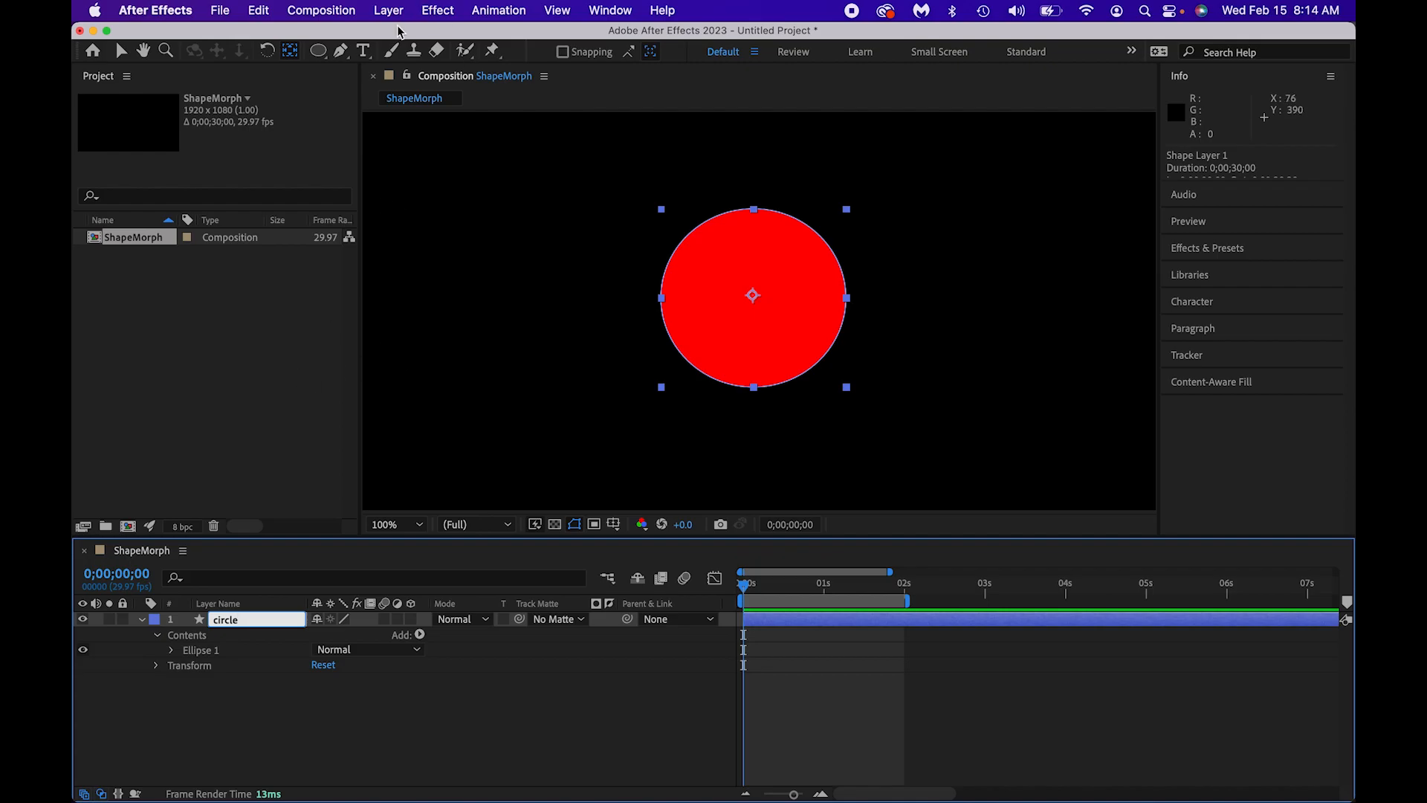
Add a new shape layer and draw a red Rectangle 1 square above the circle.
left_click(388, 10)
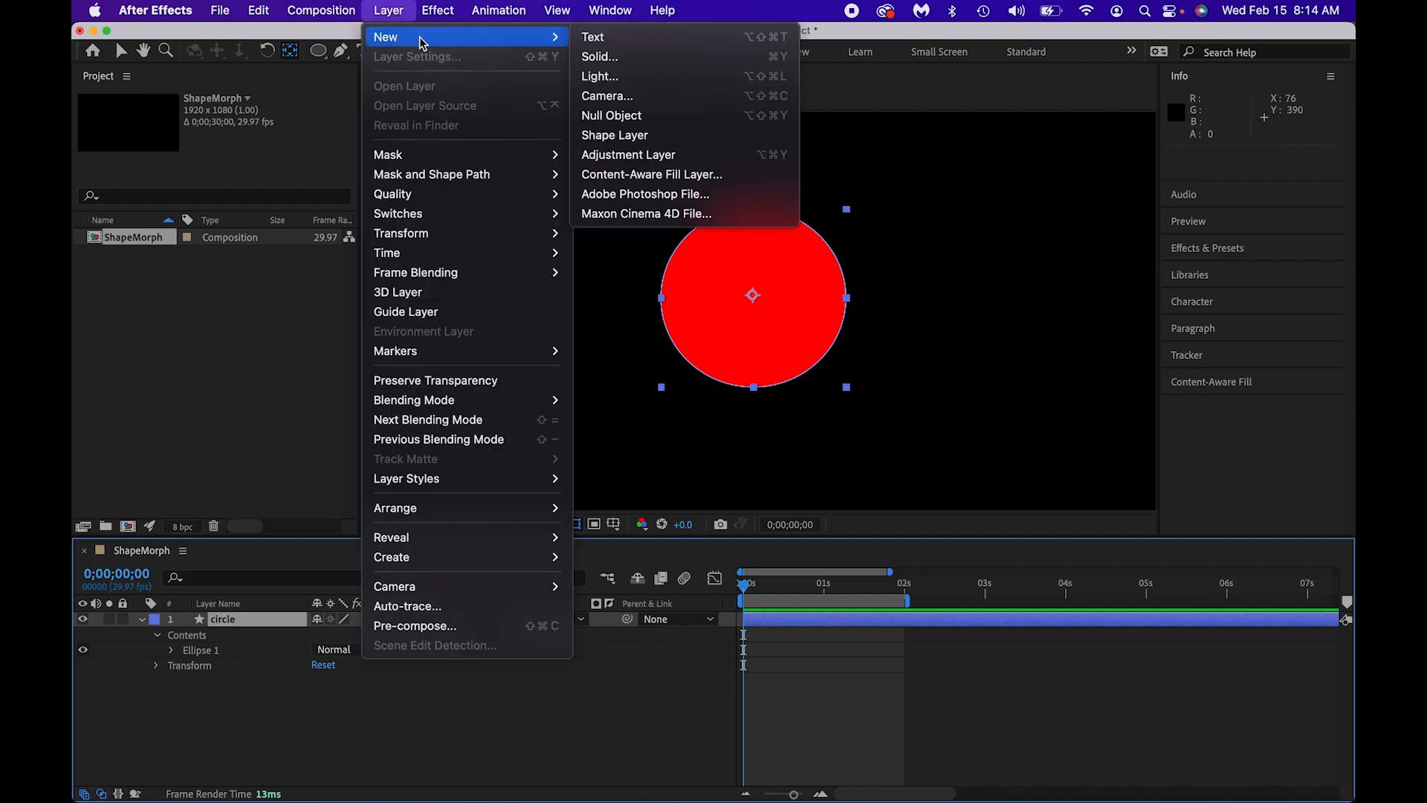
left_click(615, 135)
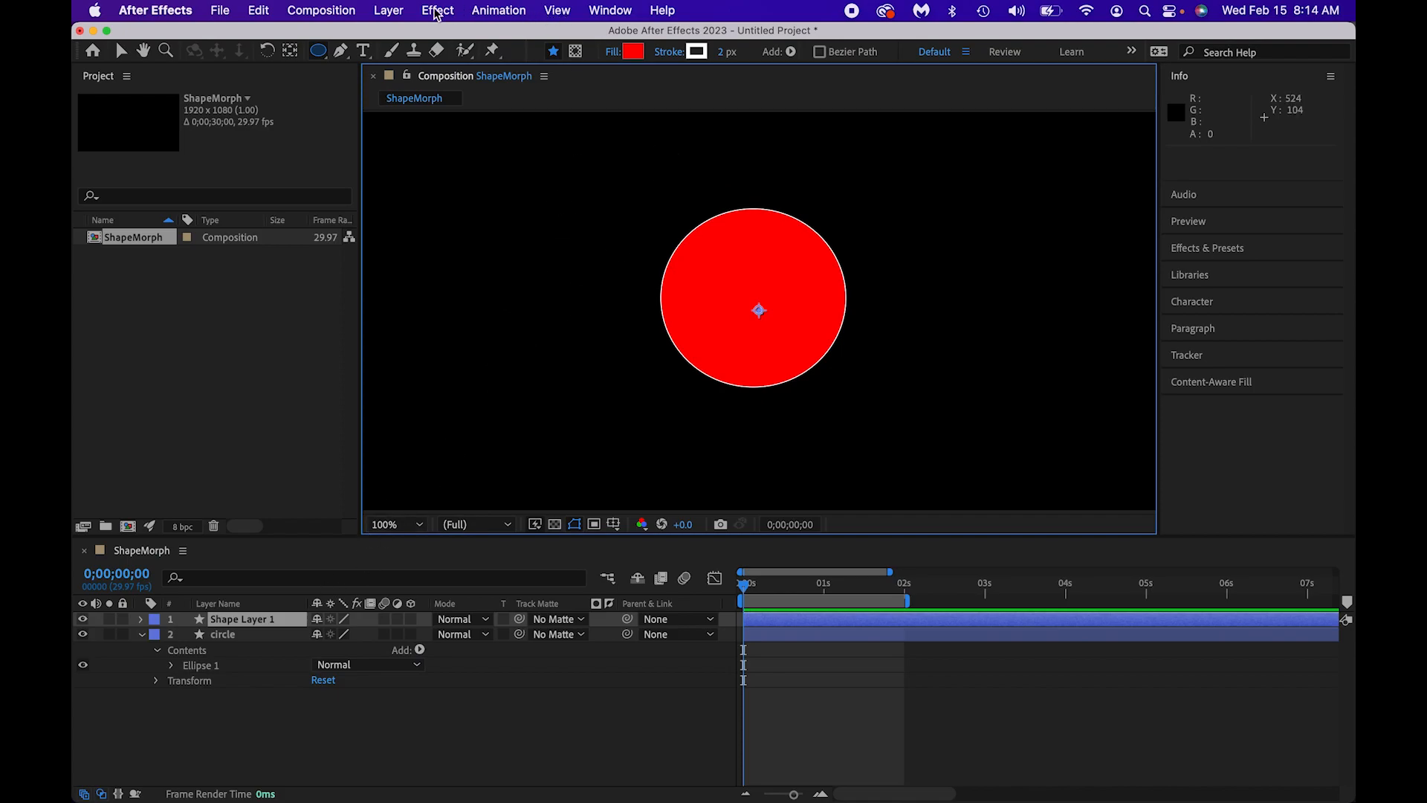
left_click(319, 52)
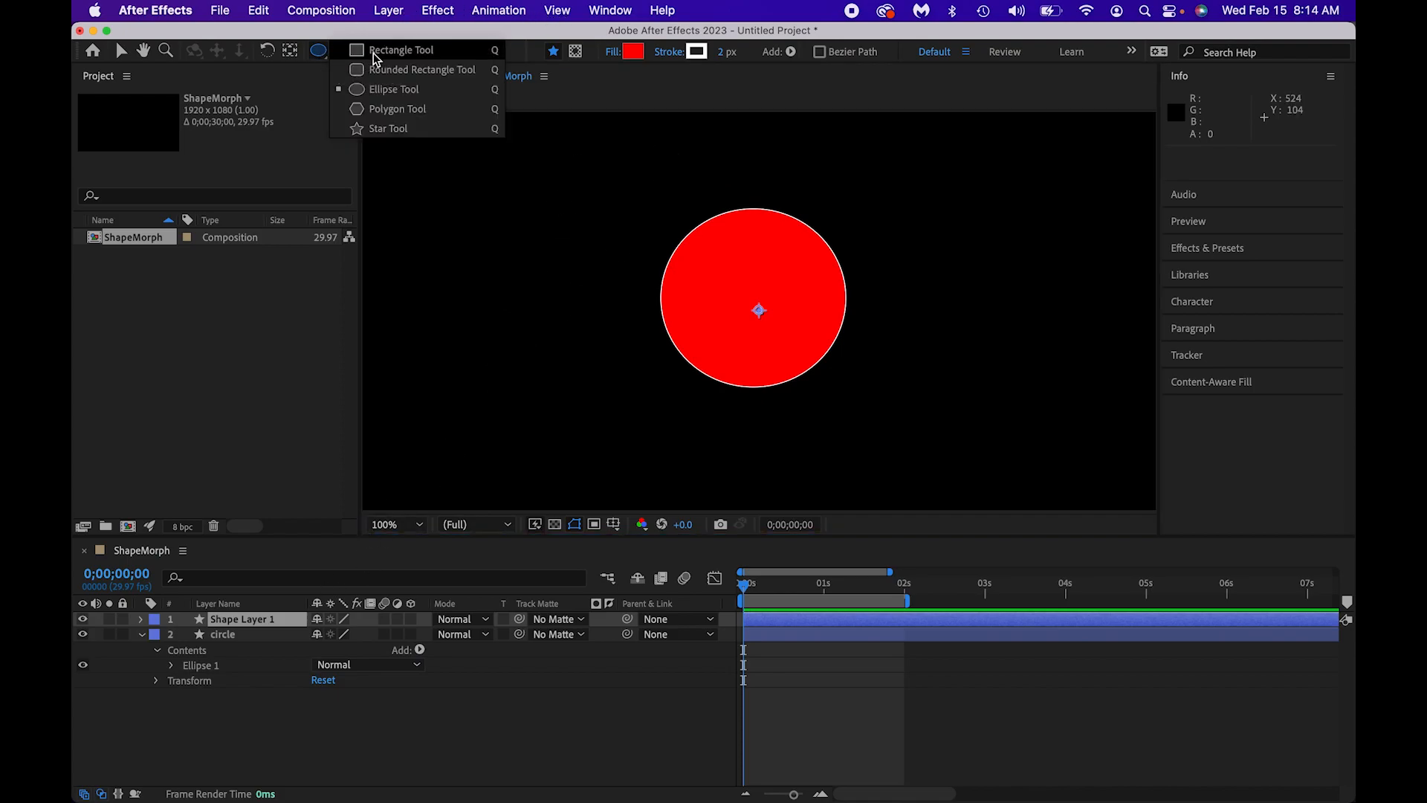
left_click(402, 50)
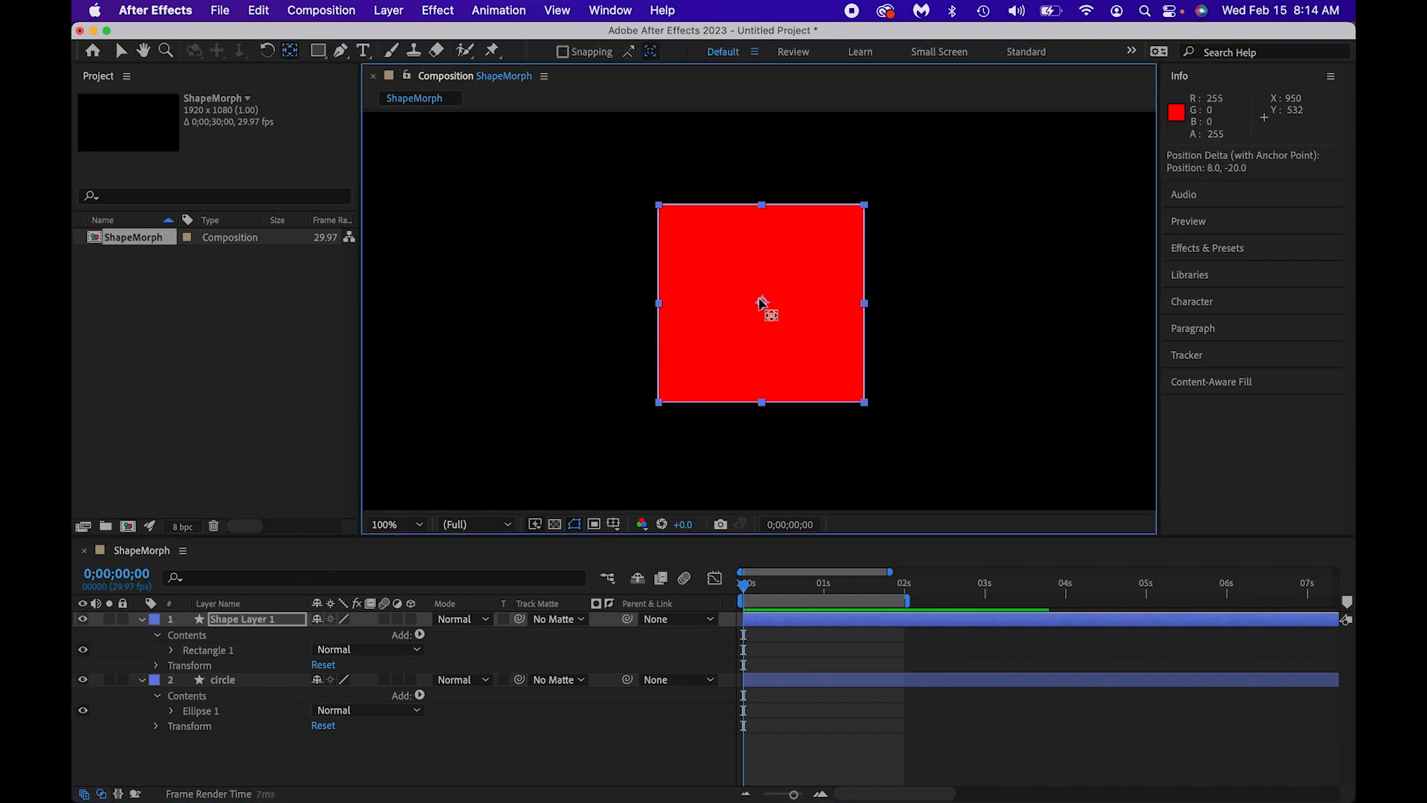
mouse_move(759, 308)
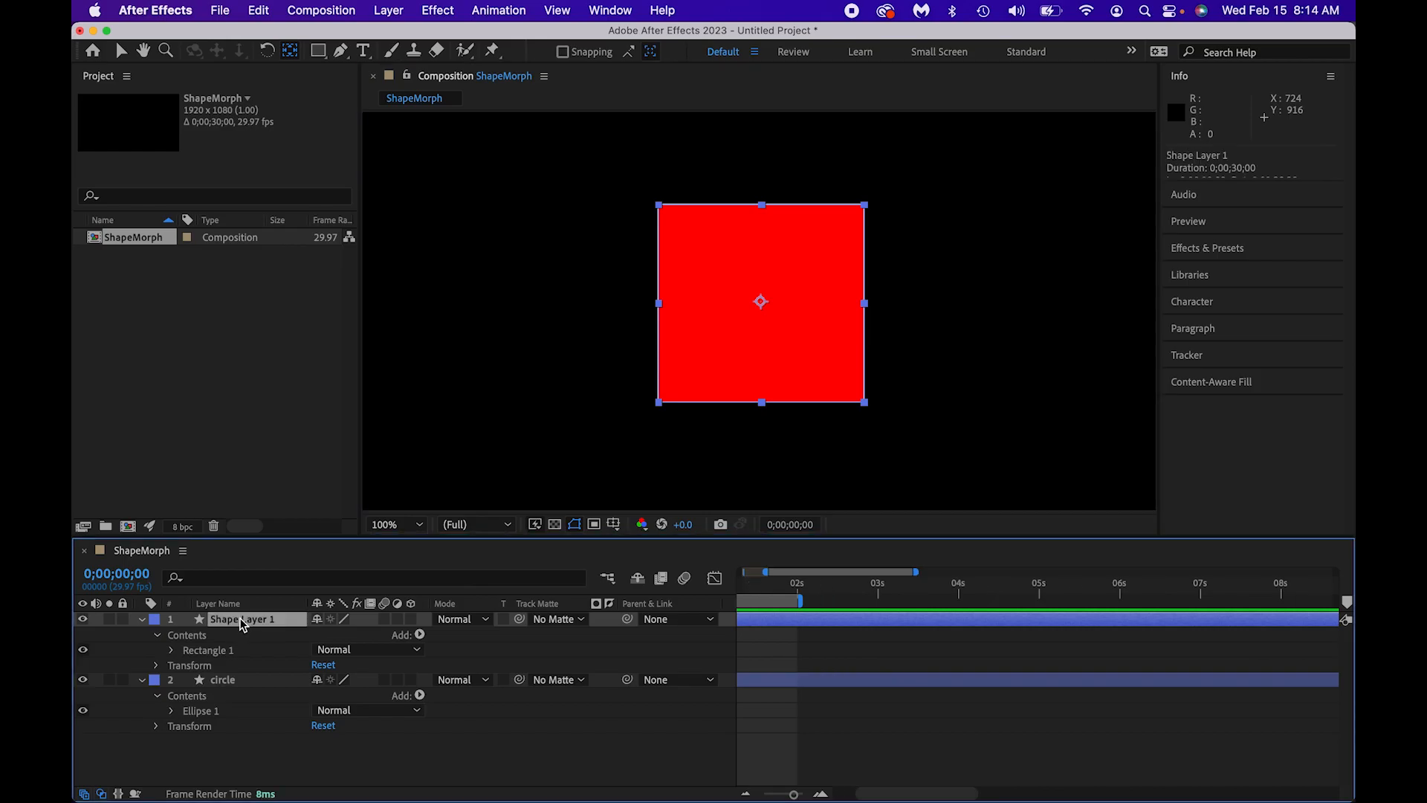
Rename the square's Shape Layer 1 to 'rectangle'.
right_click(242, 619)
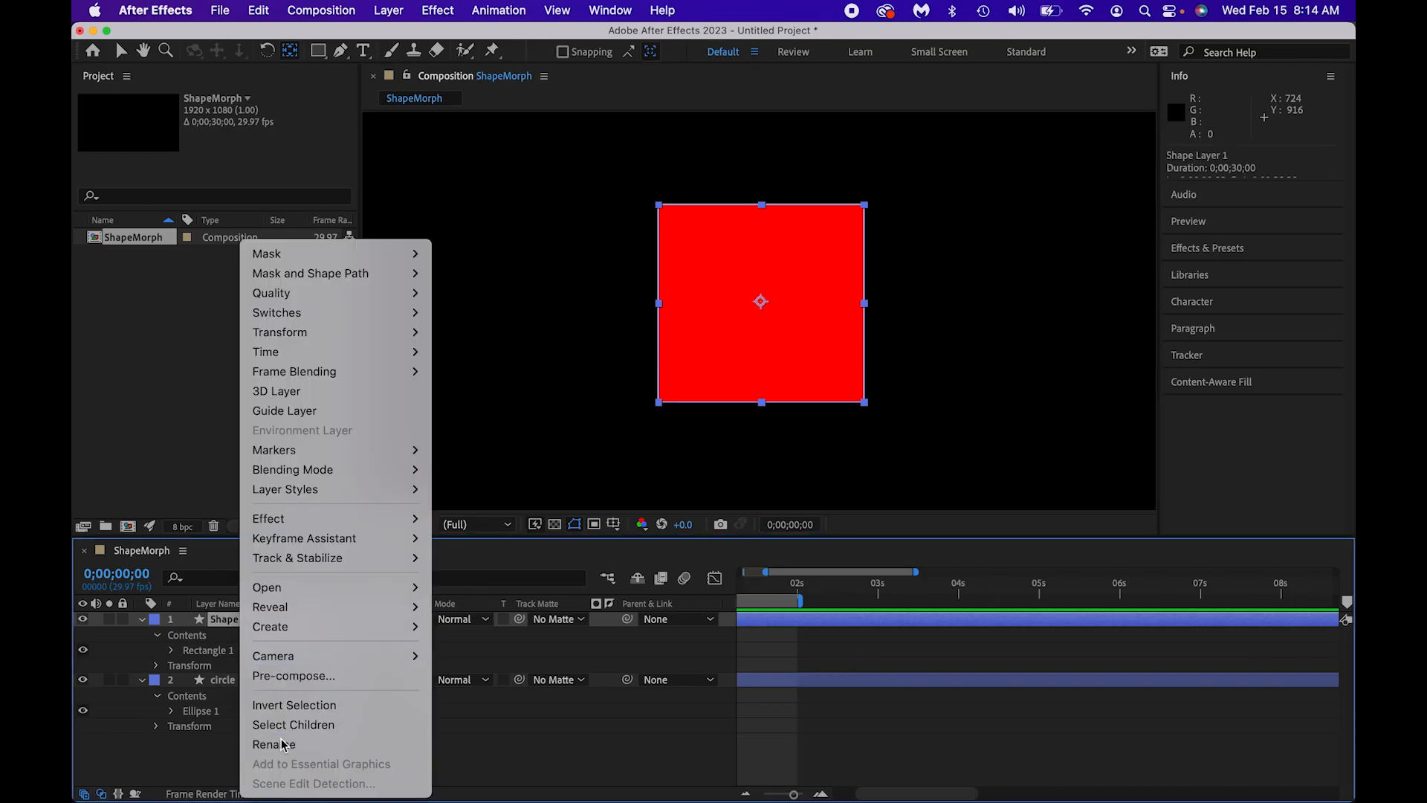
left_click(274, 743)
type("rectangle")
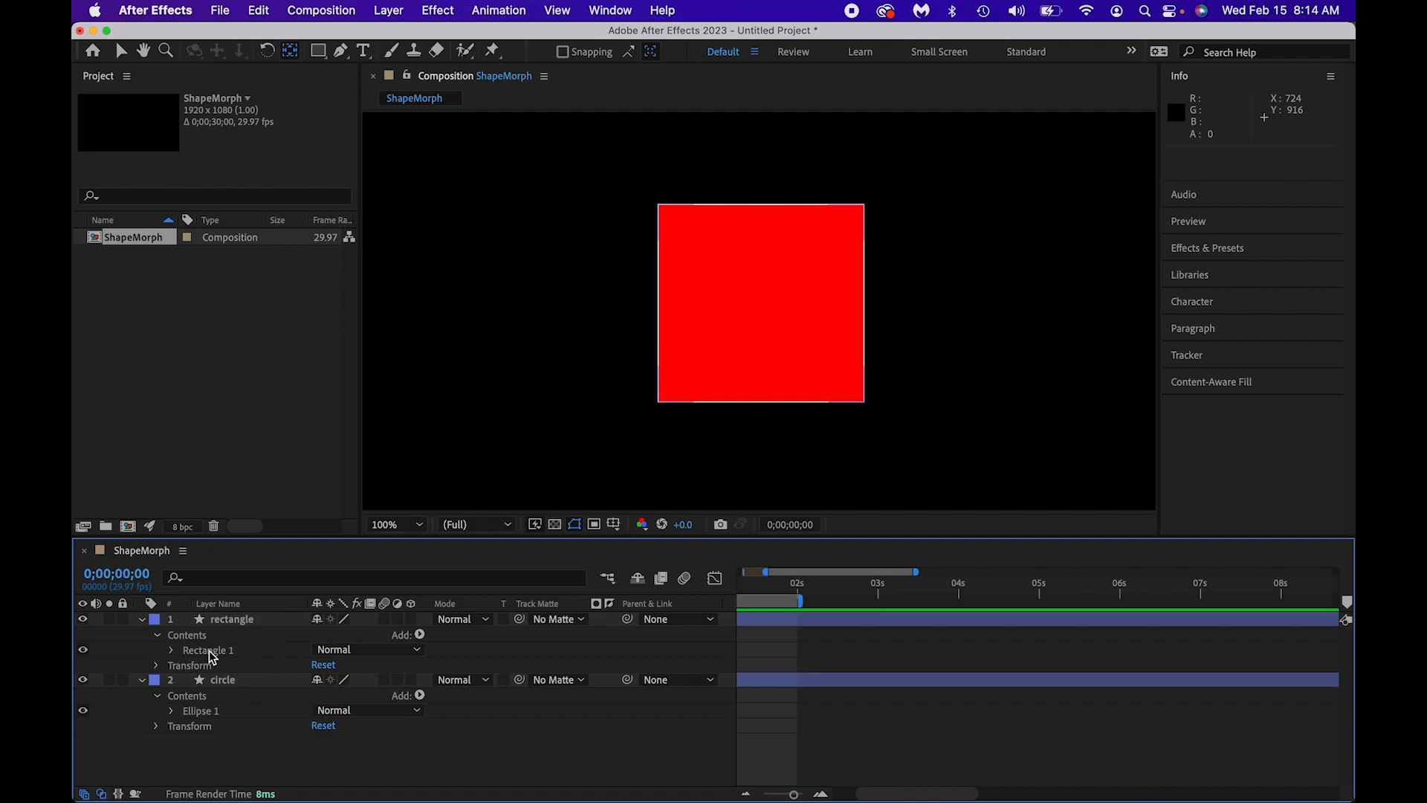
Convert Rectangle Path 1 to a Bezier path and reveal the circle's Ellipse Path 1.
left_click(170, 648)
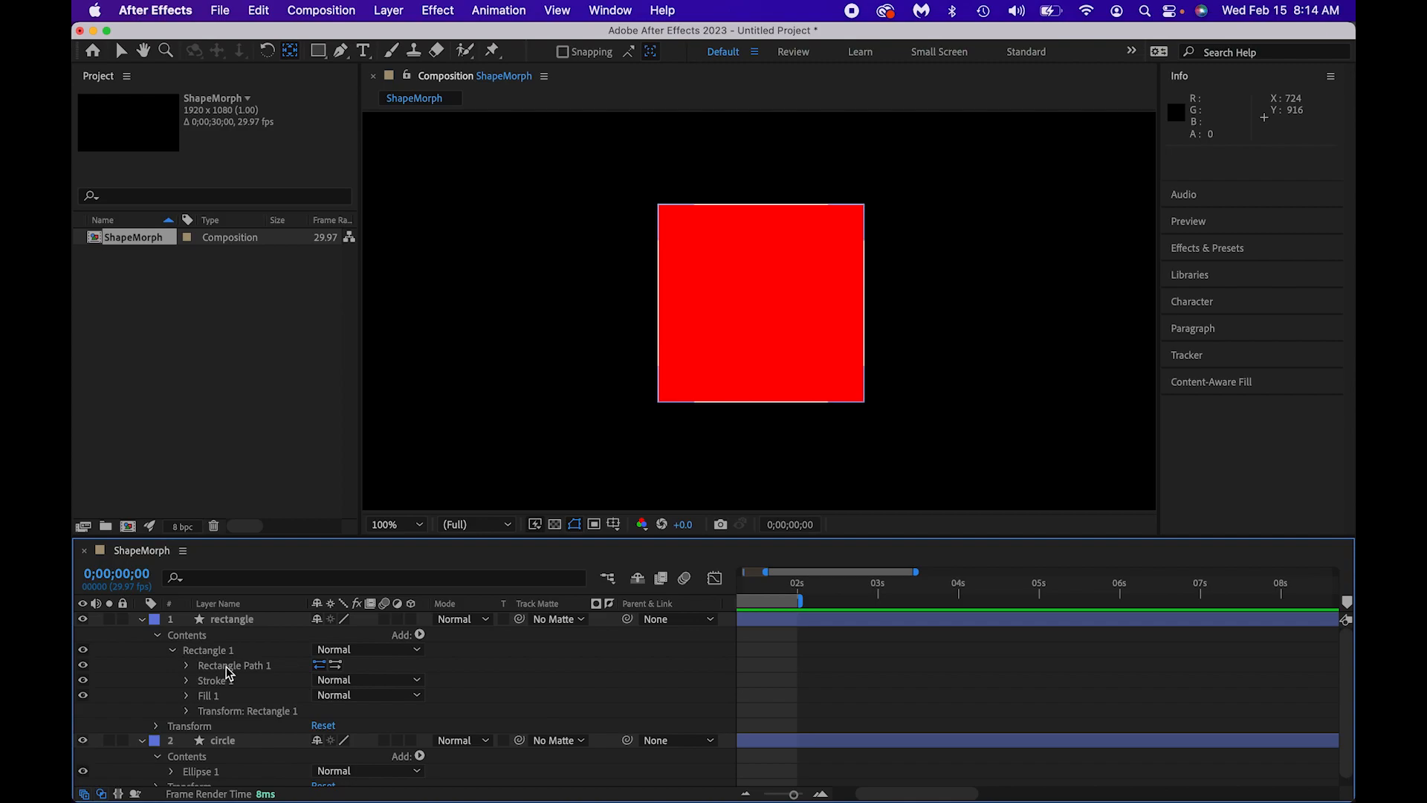
right_click(235, 664)
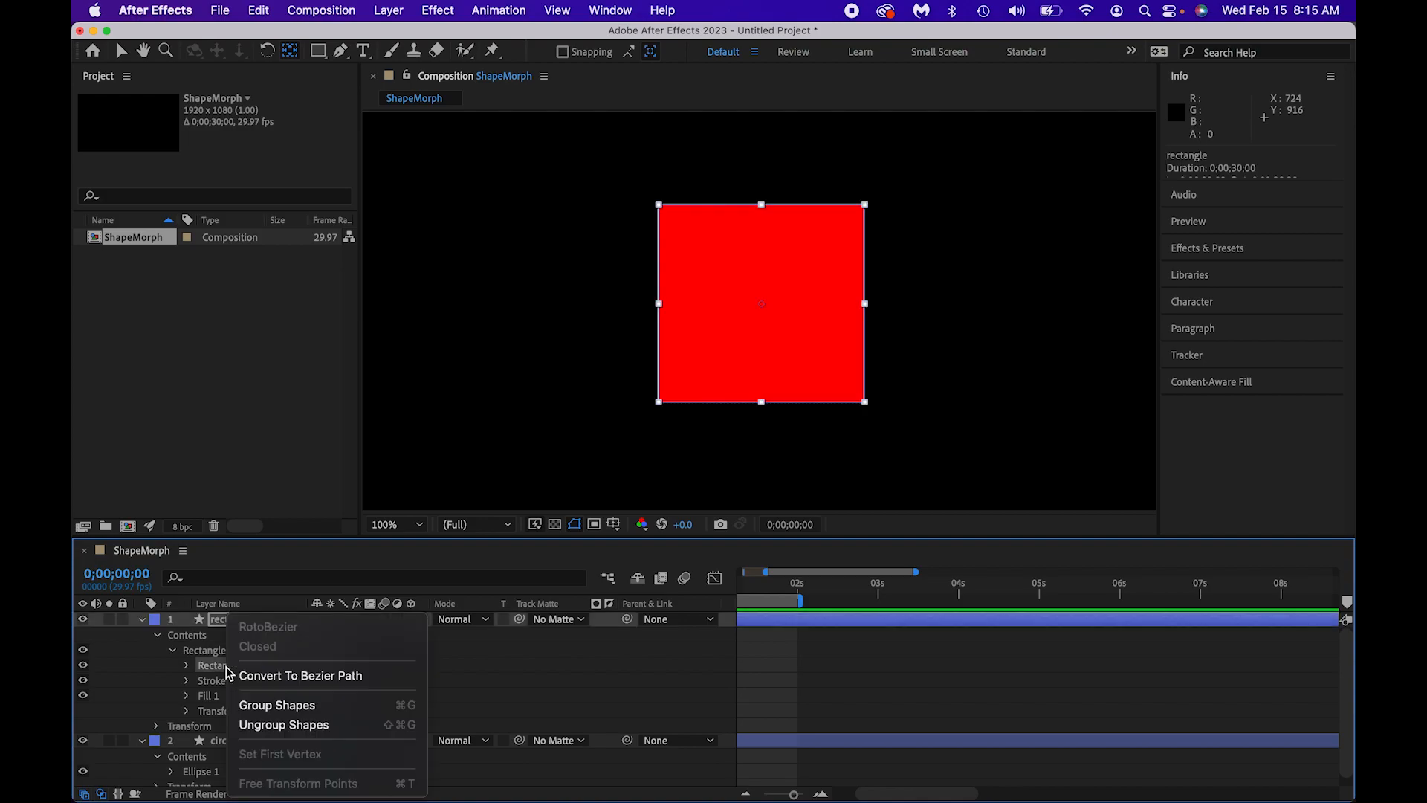
mouse_move(314, 681)
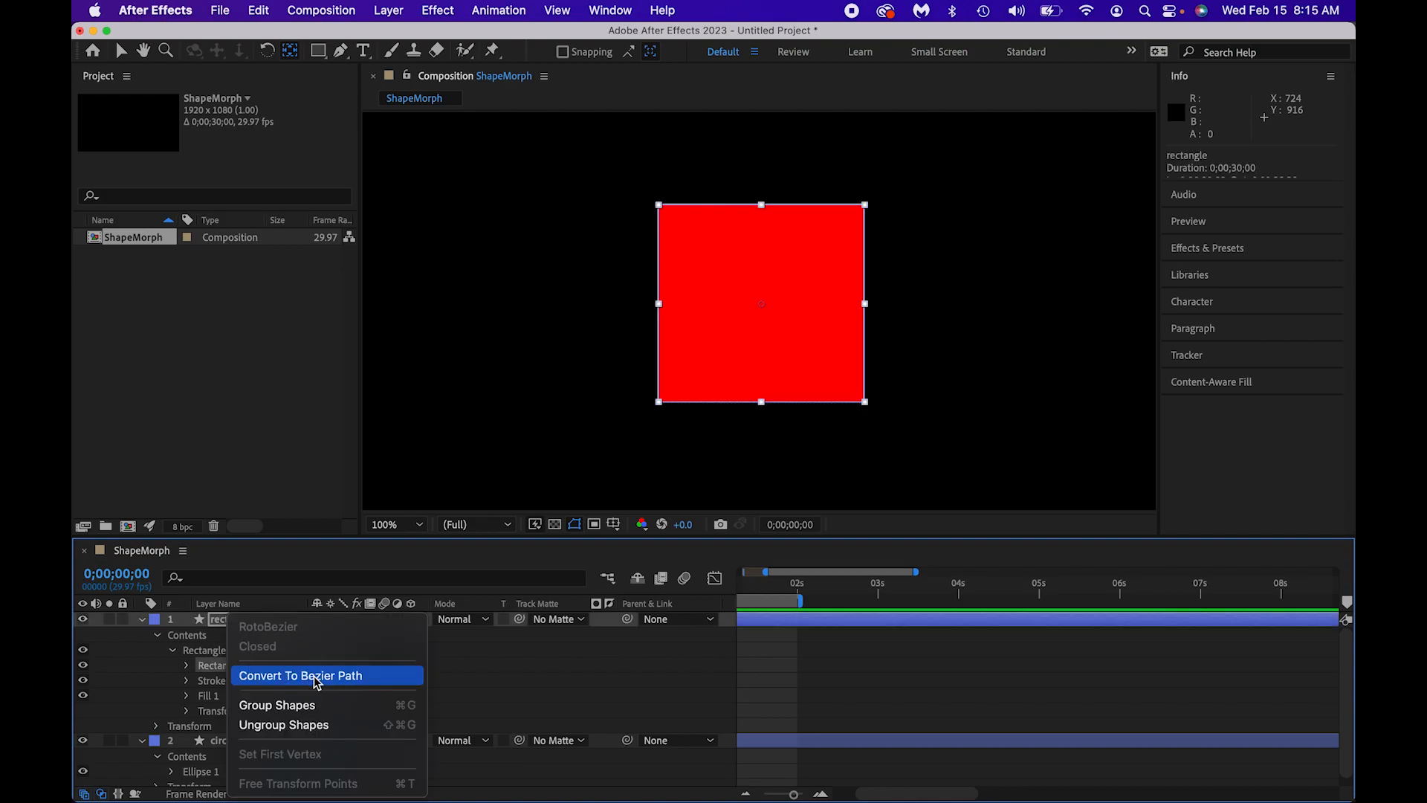
left_click(299, 676)
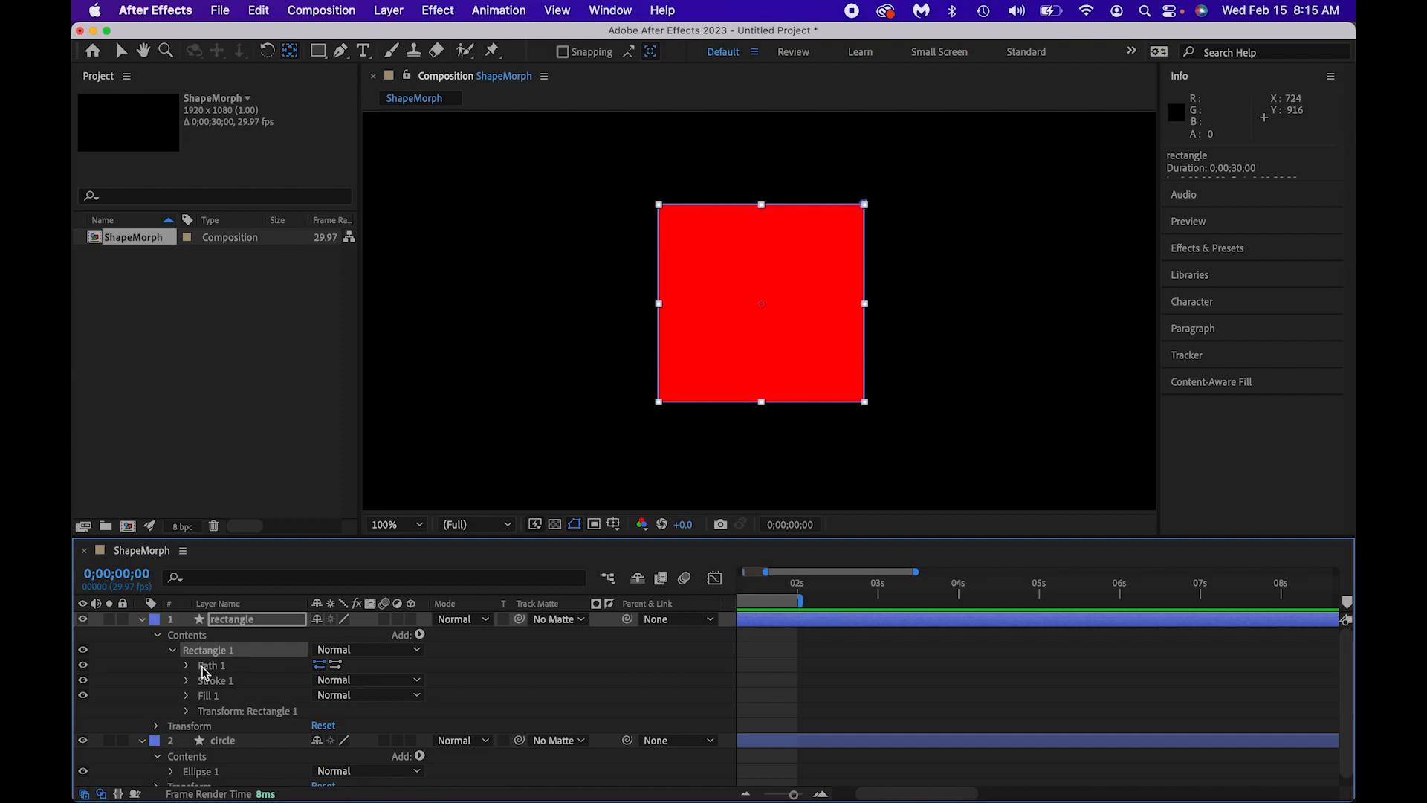
left_click(186, 664)
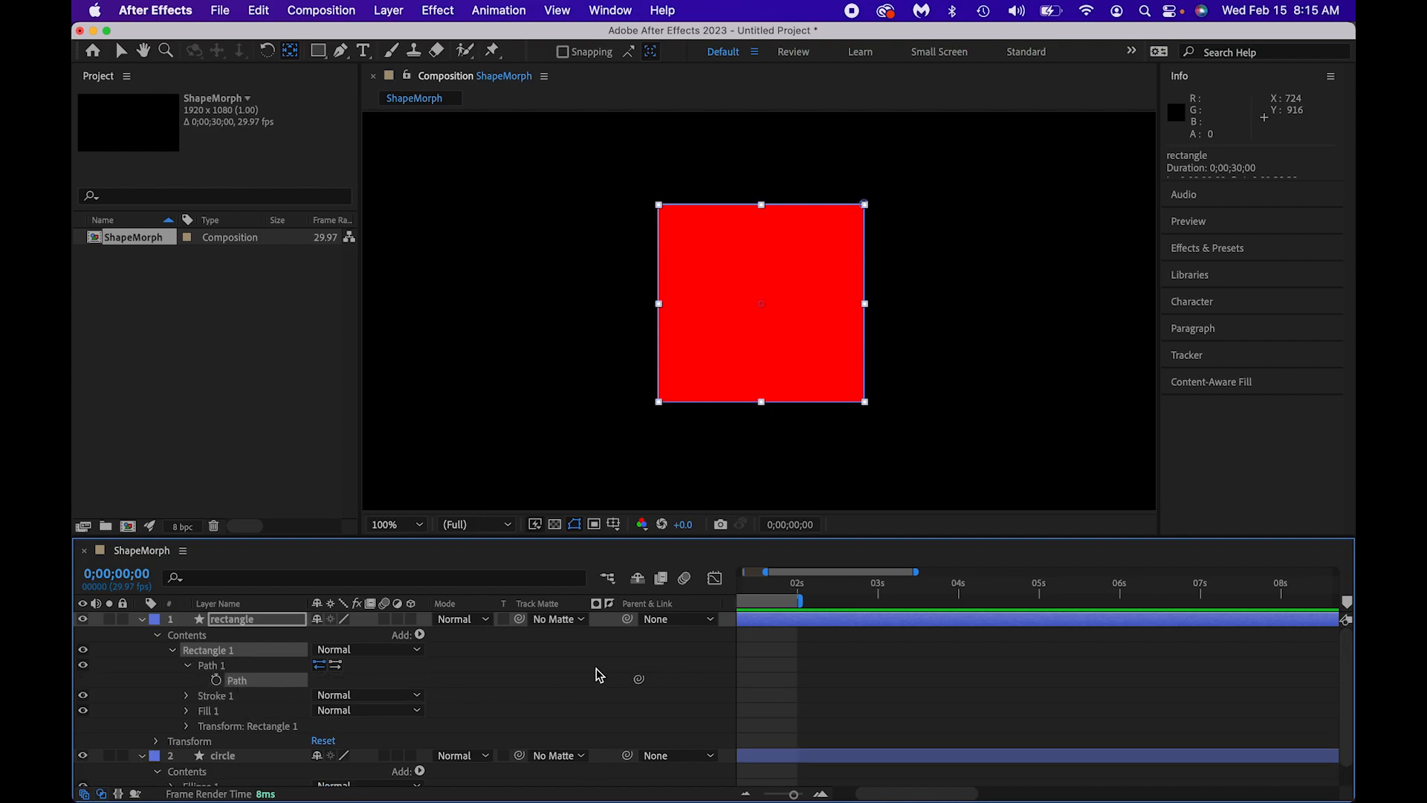
mouse_move(317, 705)
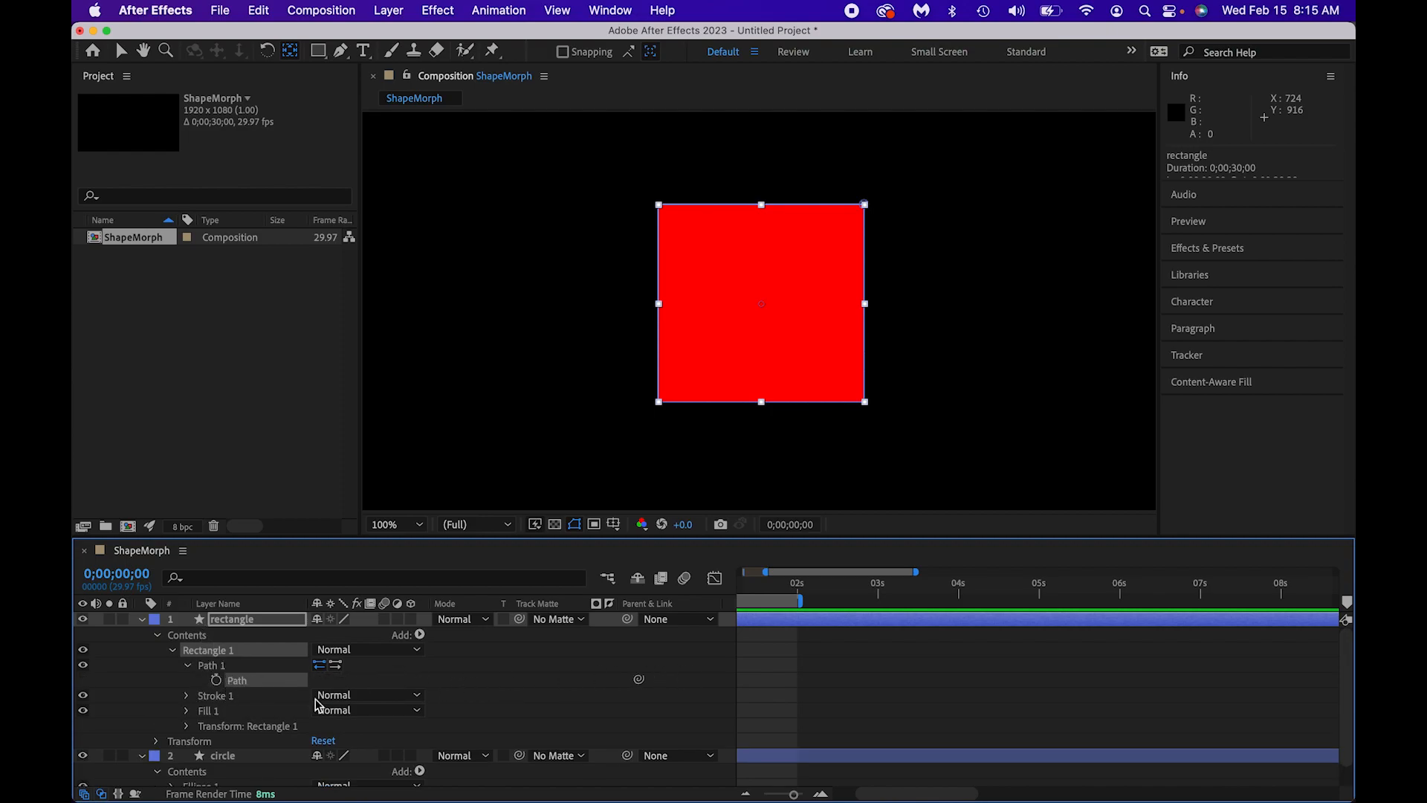
scroll("down", 3)
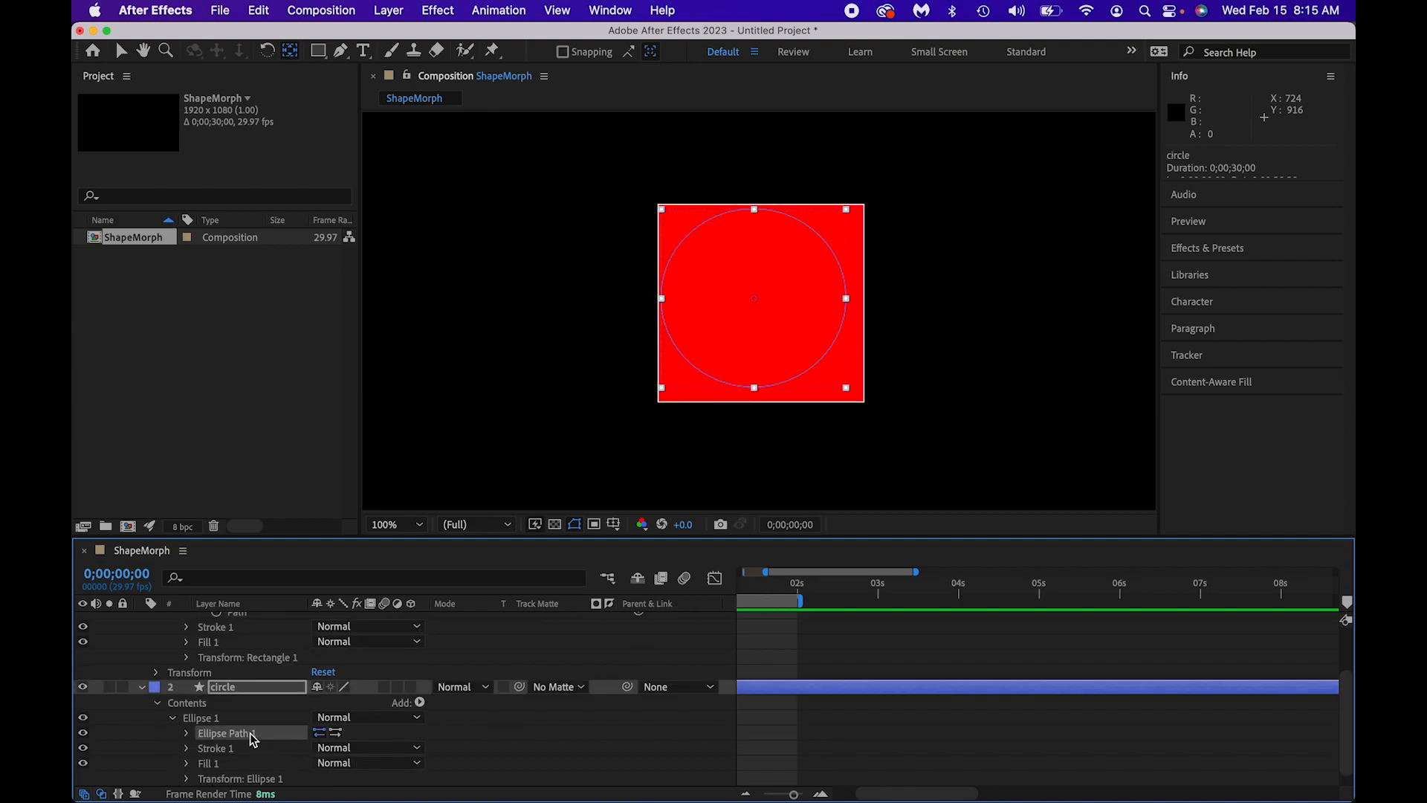
Convert the circle's Ellipse Path 1 to a Bezier path and show its Path property.
right_click(223, 733)
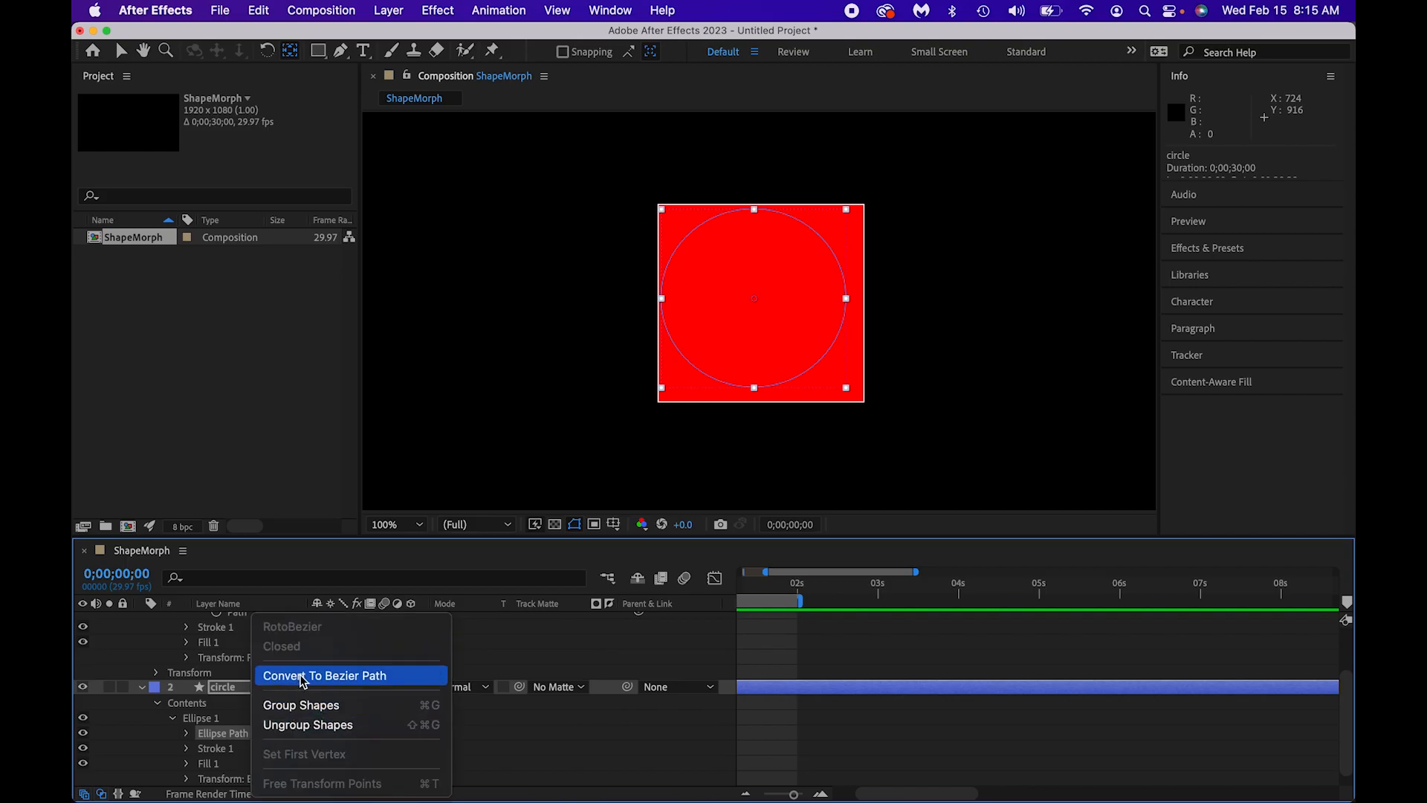
left_click(325, 674)
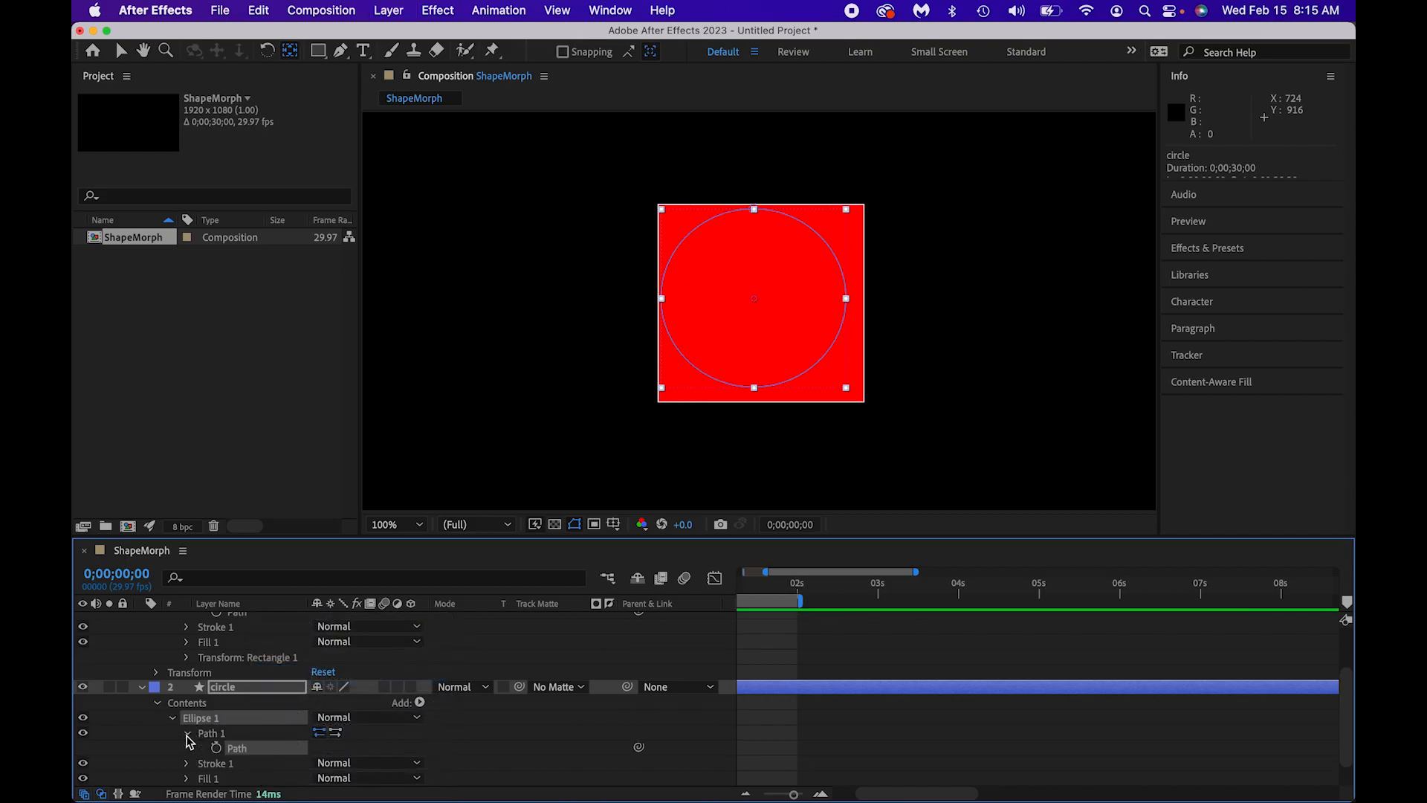
left_click(186, 733)
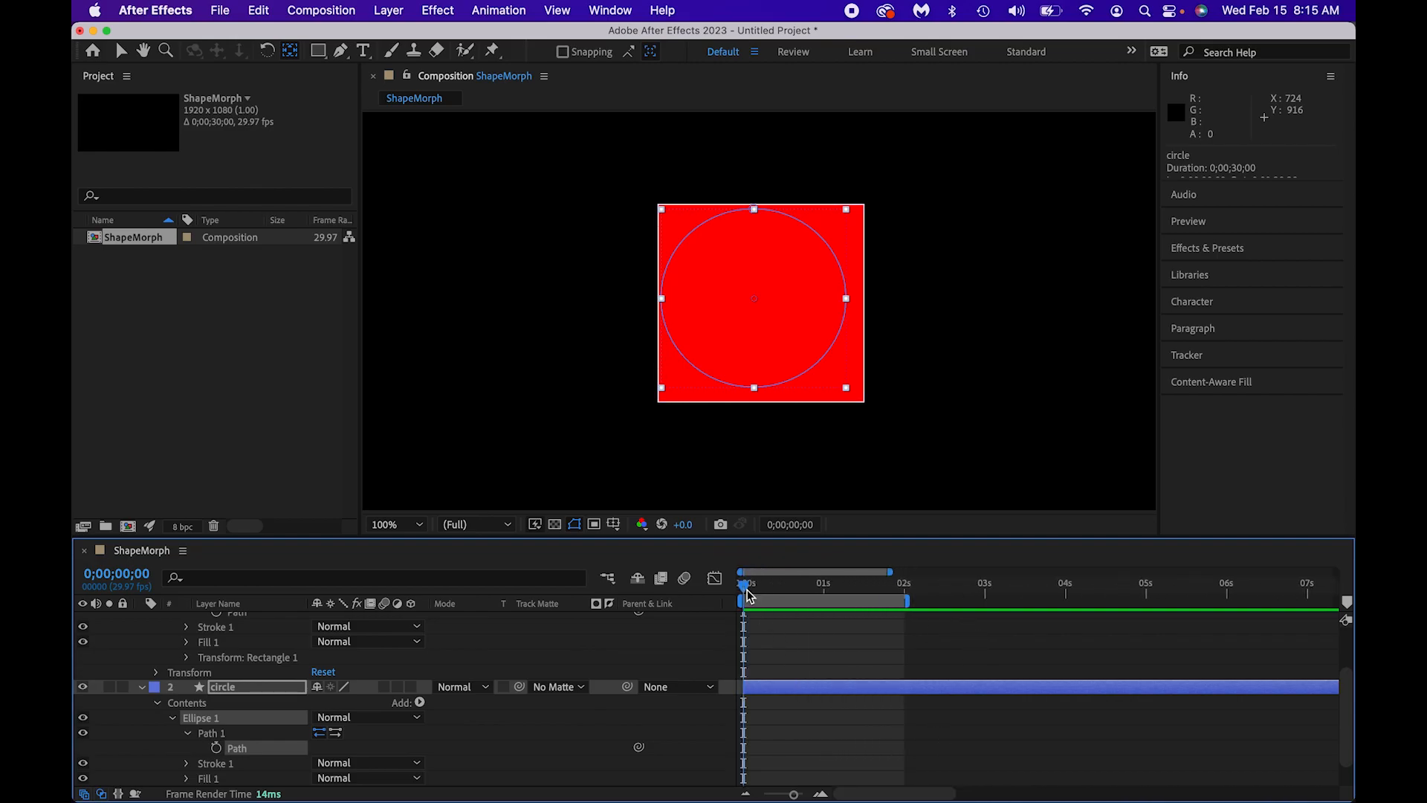
Keyframe the rectangle's Path as a square at 0s, then paste the circle's shape at about 1s.
left_click(216, 746)
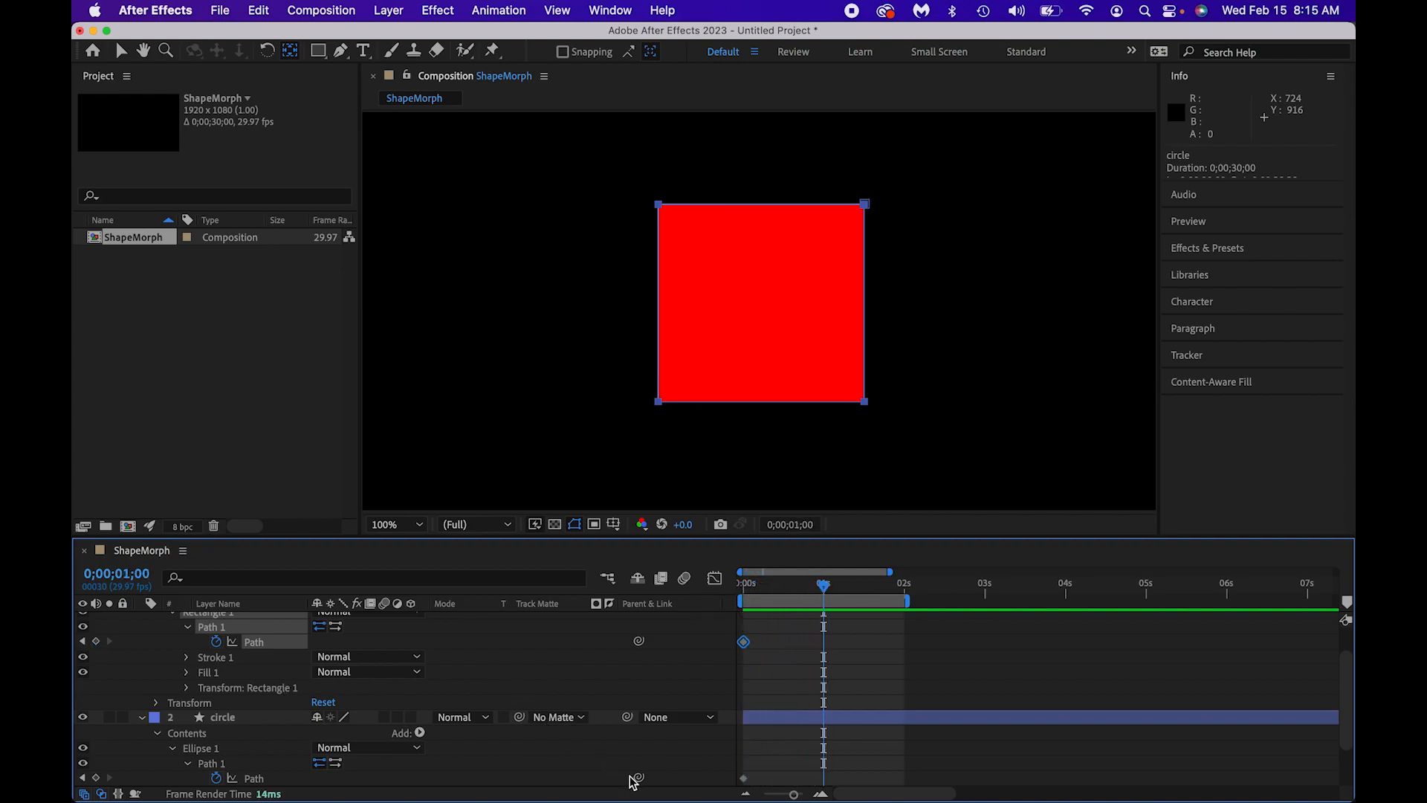
scroll("down", 3)
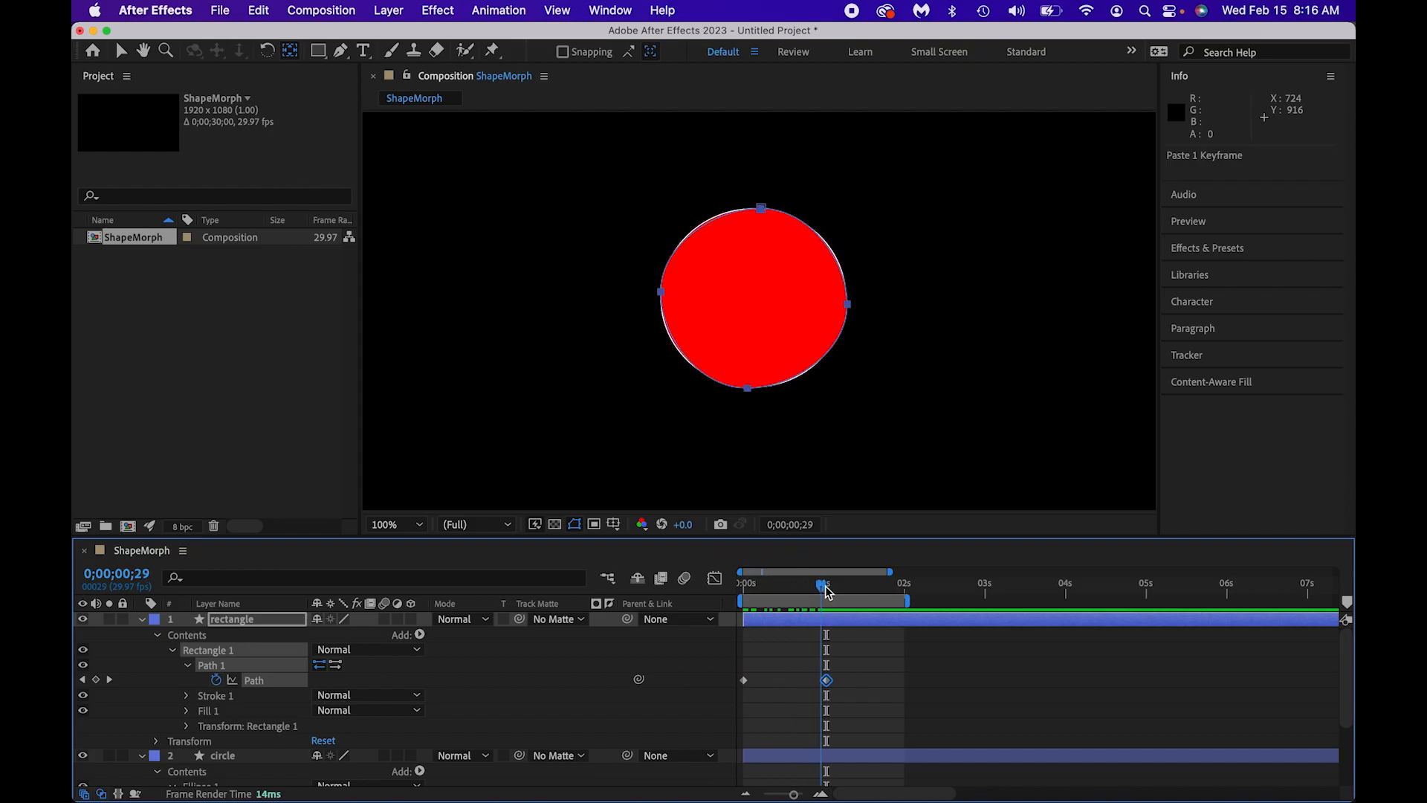
left_click(223, 755)
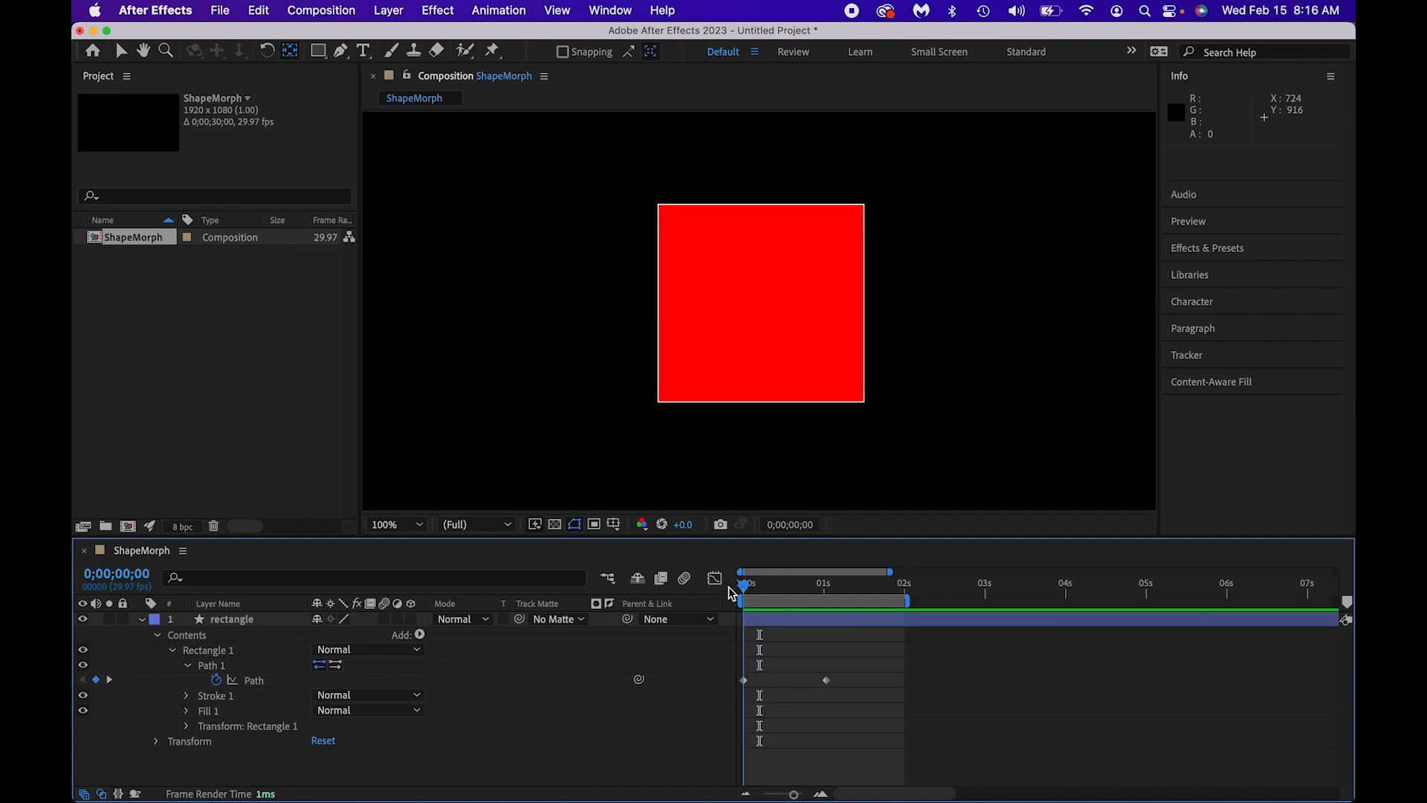
Select the square's starting Path keyframe at 0s once the circle layer is deleted.
left_click(742, 680)
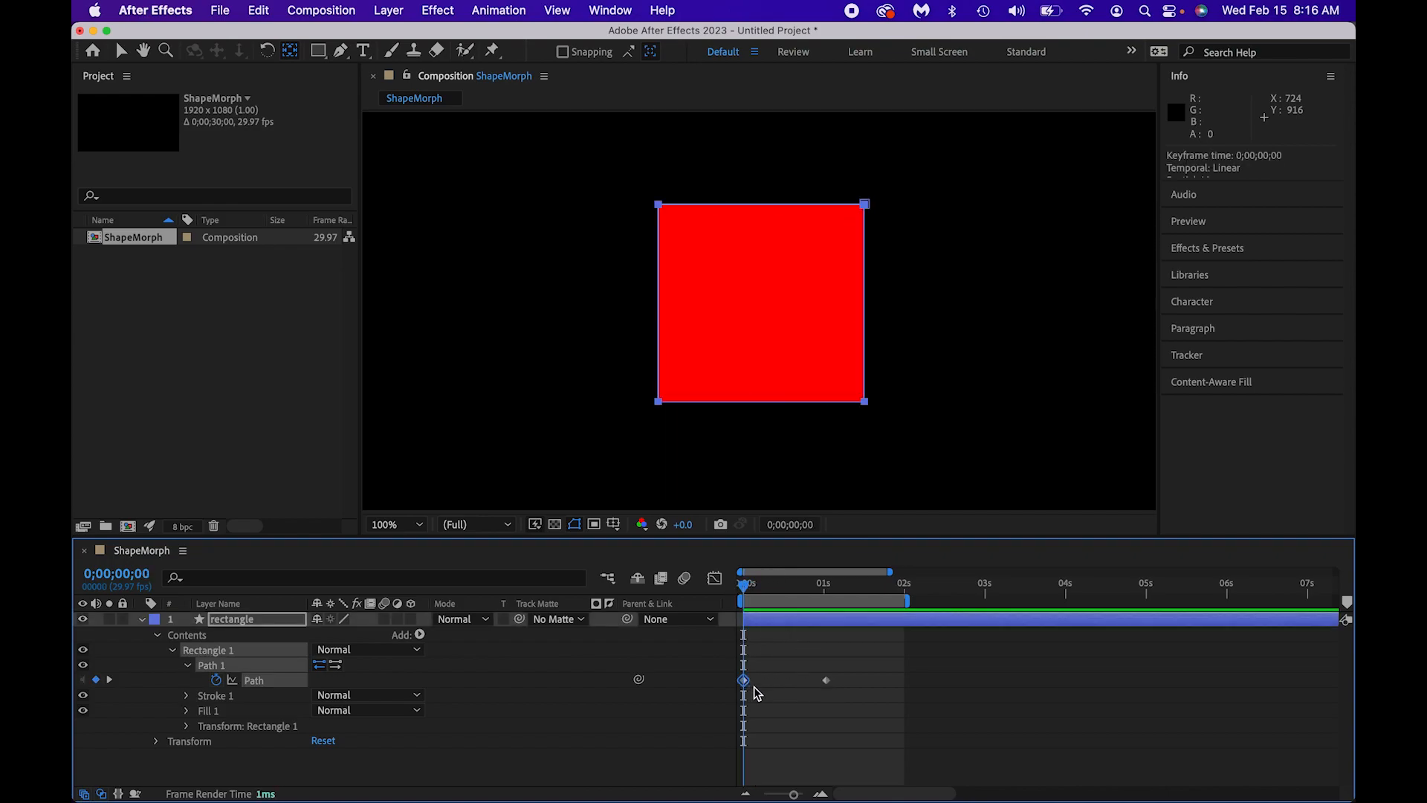